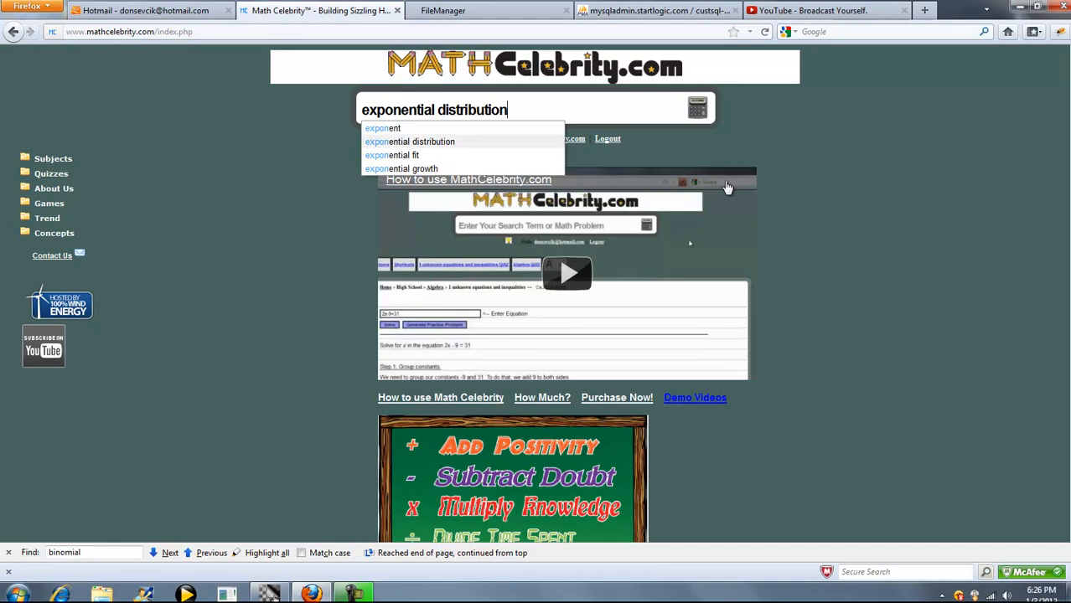
Pick the 'exponential distribution' suggestion to load the calculator with x = 1, λ = 2.
left_click(409, 141)
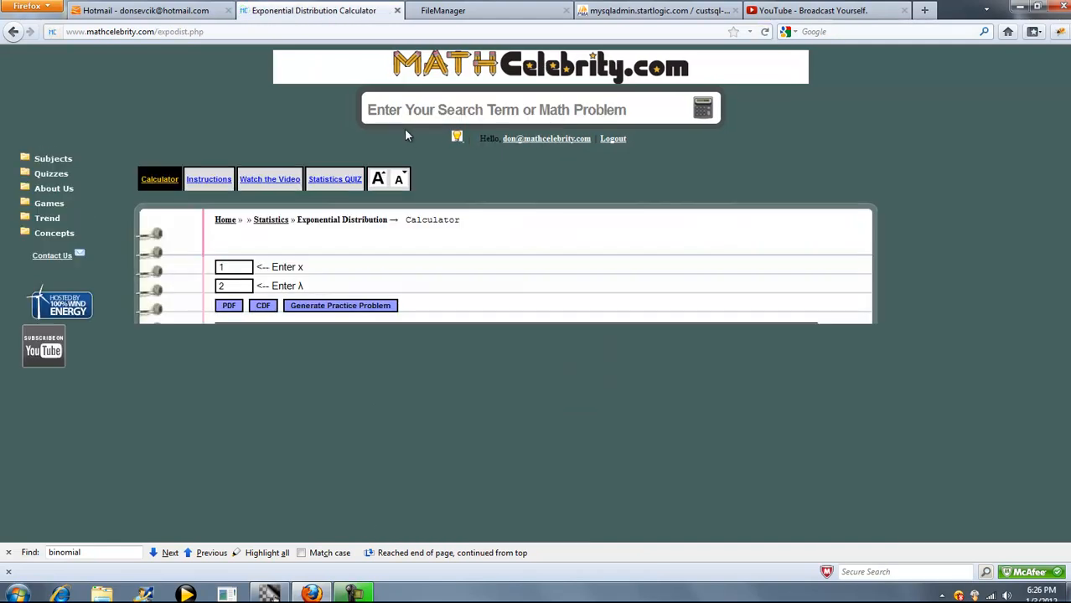
mouse_move(321, 257)
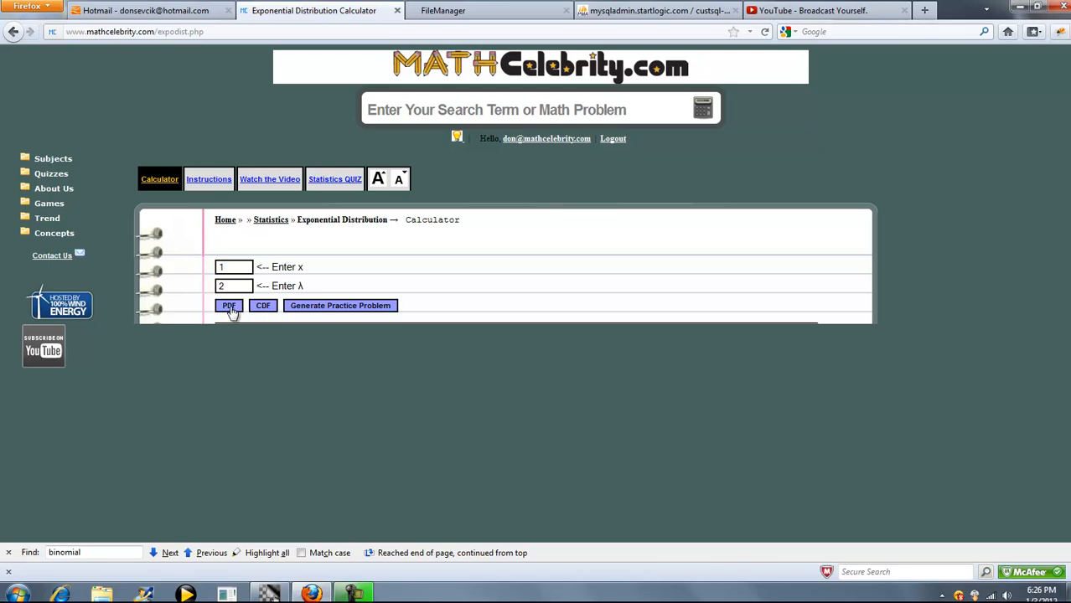
Compute the PDF for x = 1, λ = 2 and review the worked solution.
left_click(229, 305)
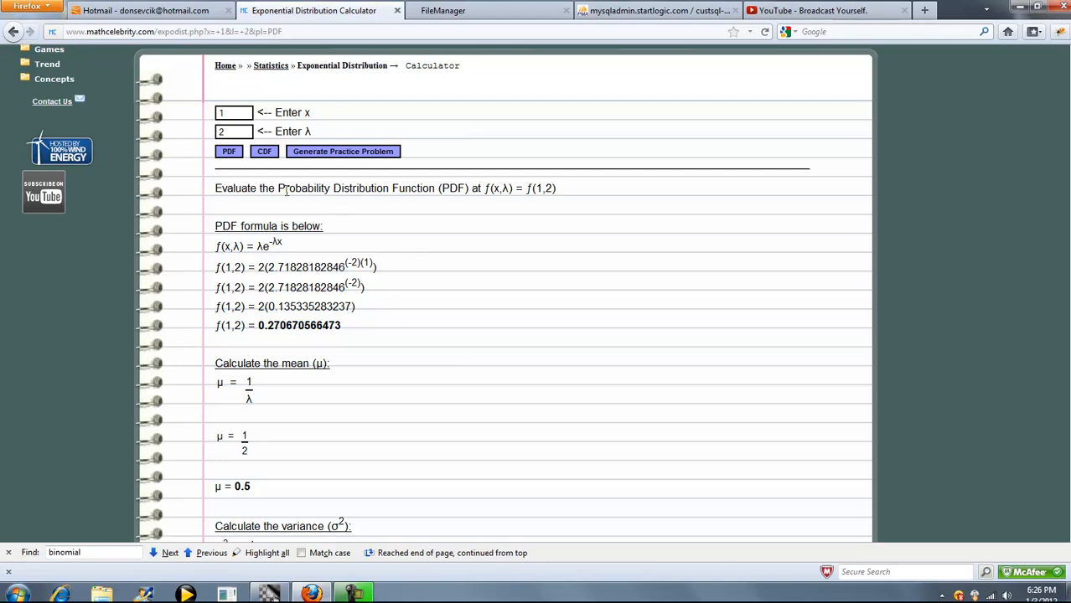
scroll("down", 3)
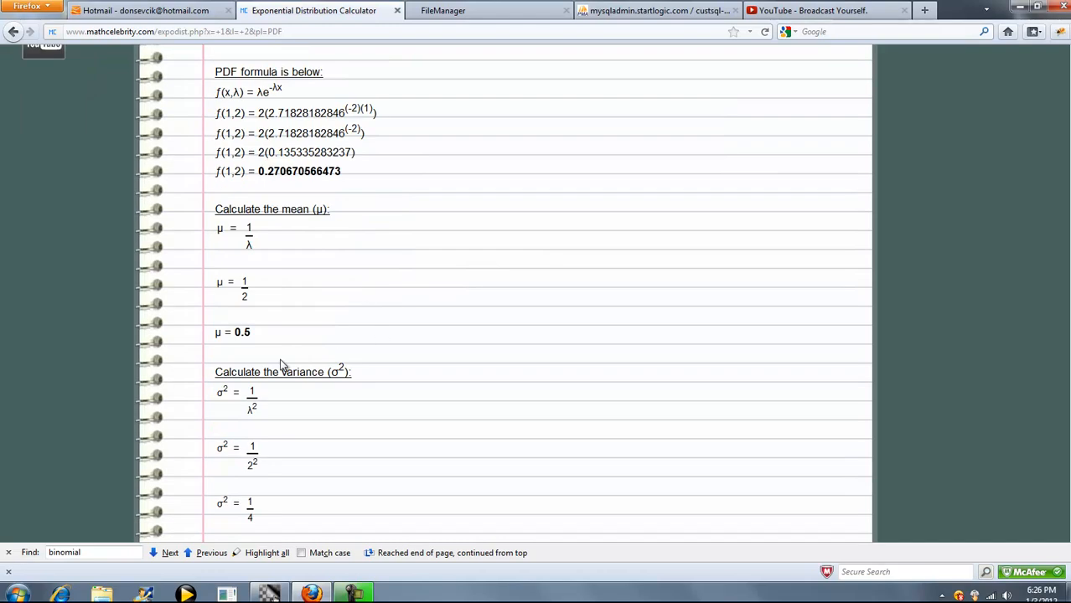
mouse_move(452, 271)
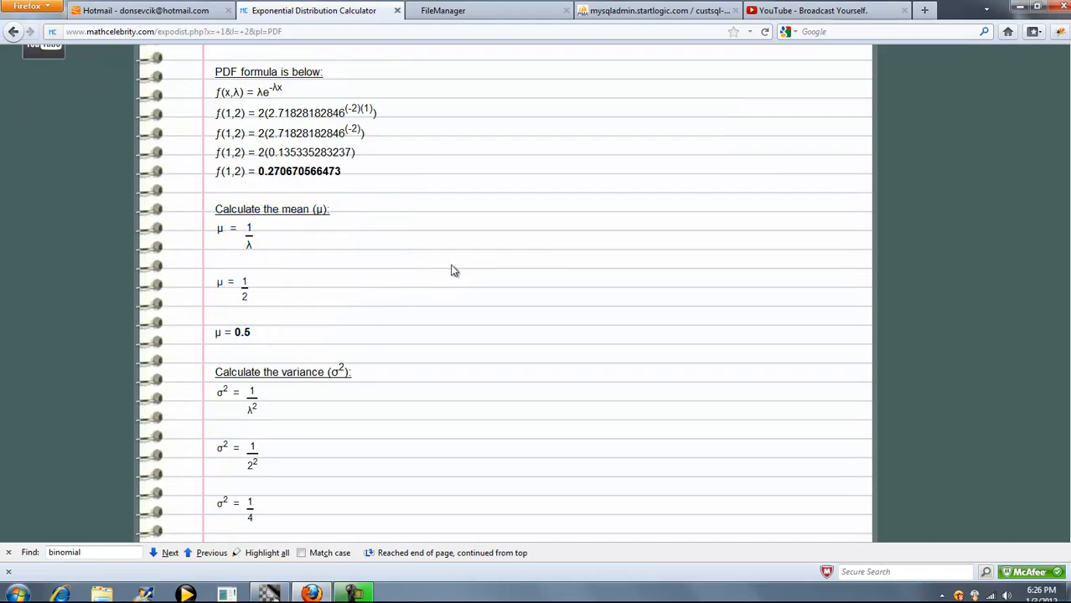
scroll("down", 3)
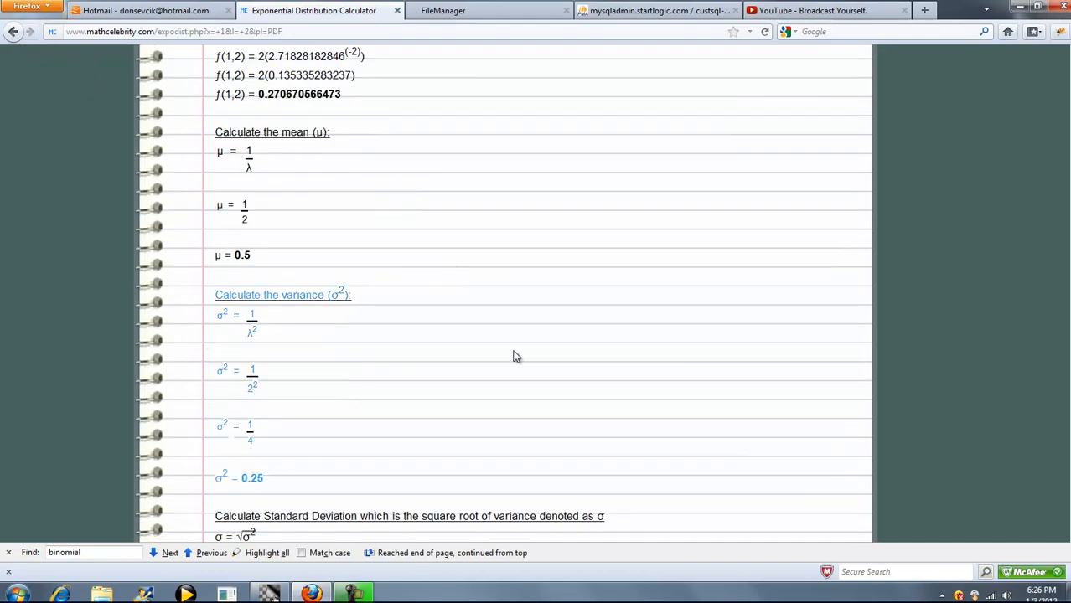
scroll("down", 3)
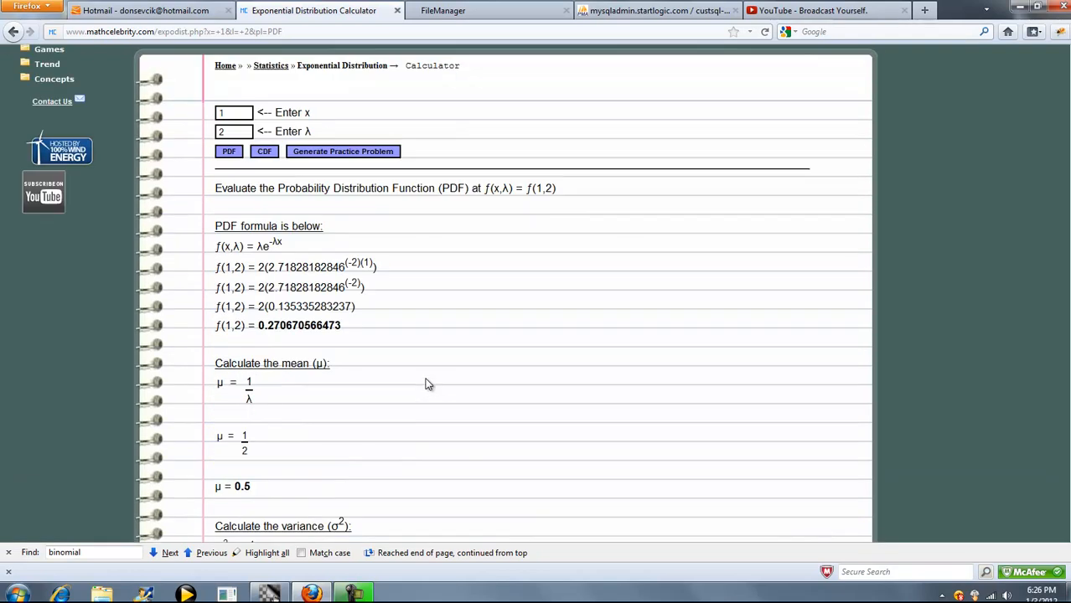
Compute the CDF for x = 1, λ = 2 and review mean, variance, deviation, entropy.
left_click(264, 151)
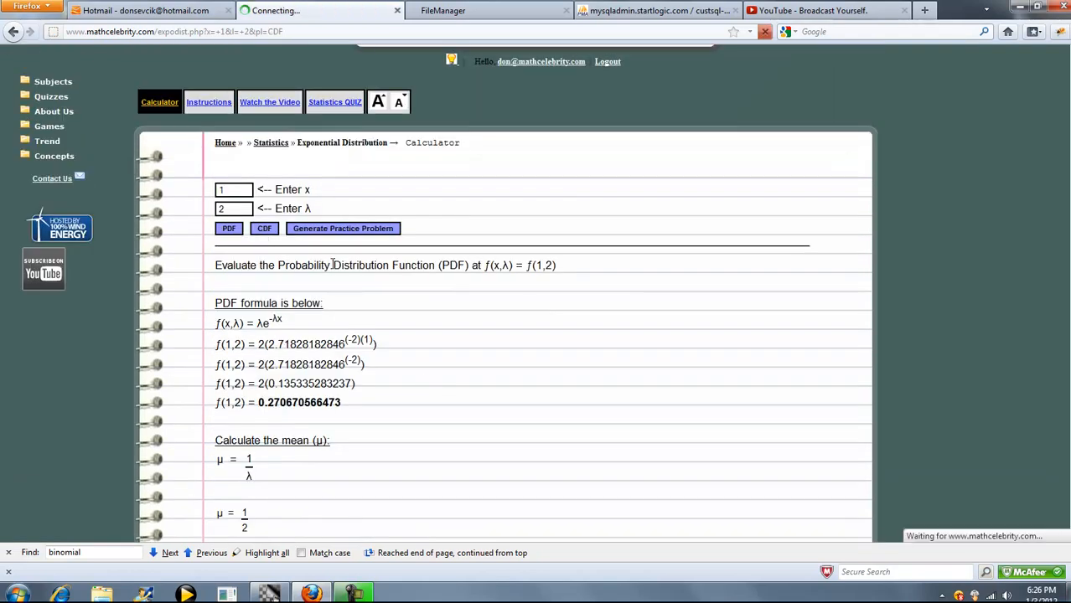
left_click(264, 228)
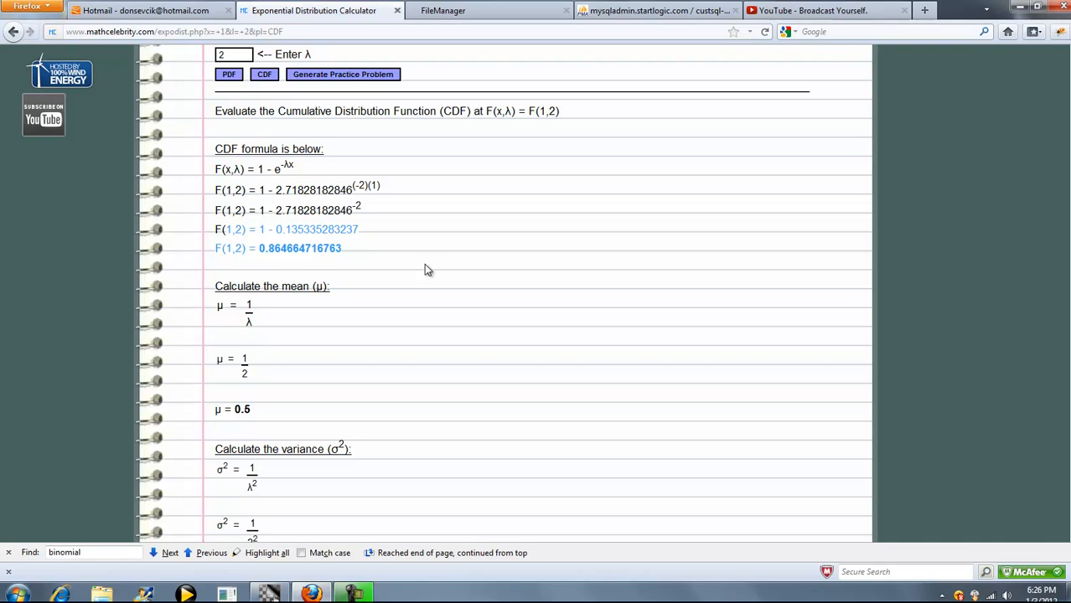
scroll("down", 3)
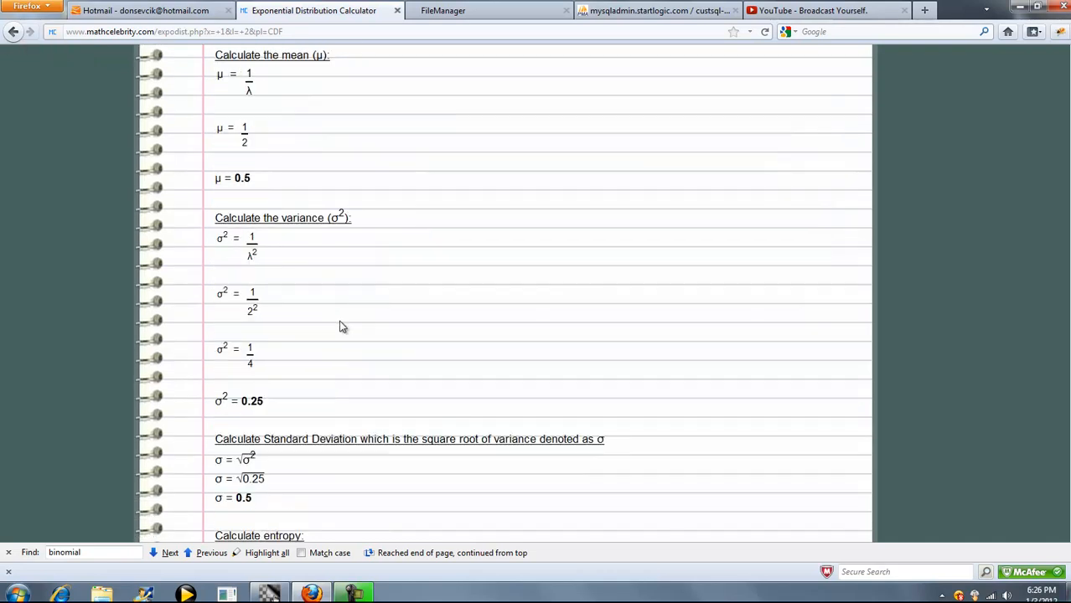
scroll("down", 3)
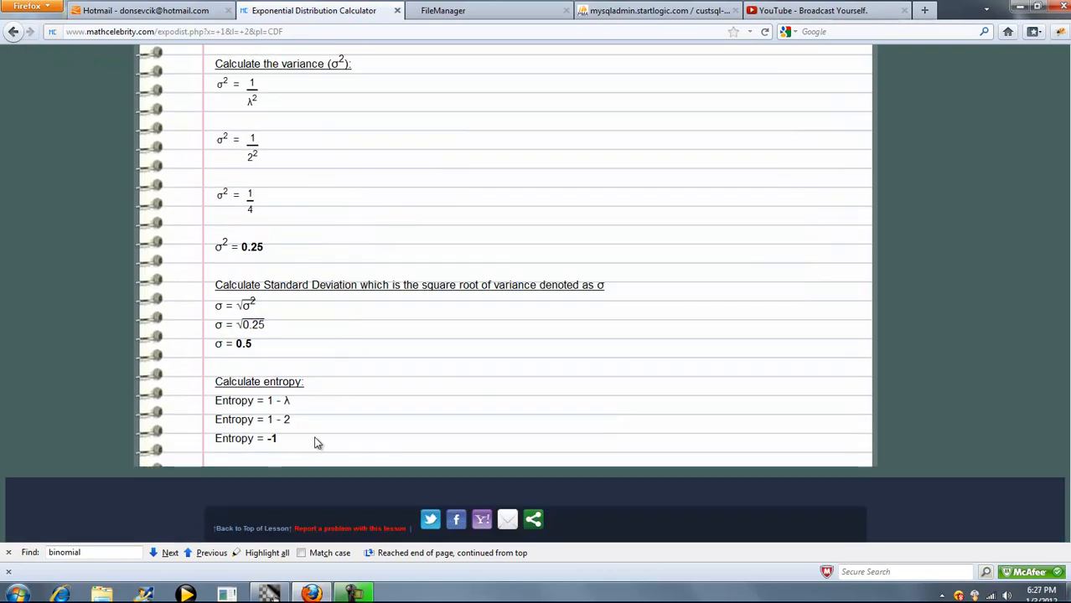
scroll("up", 3)
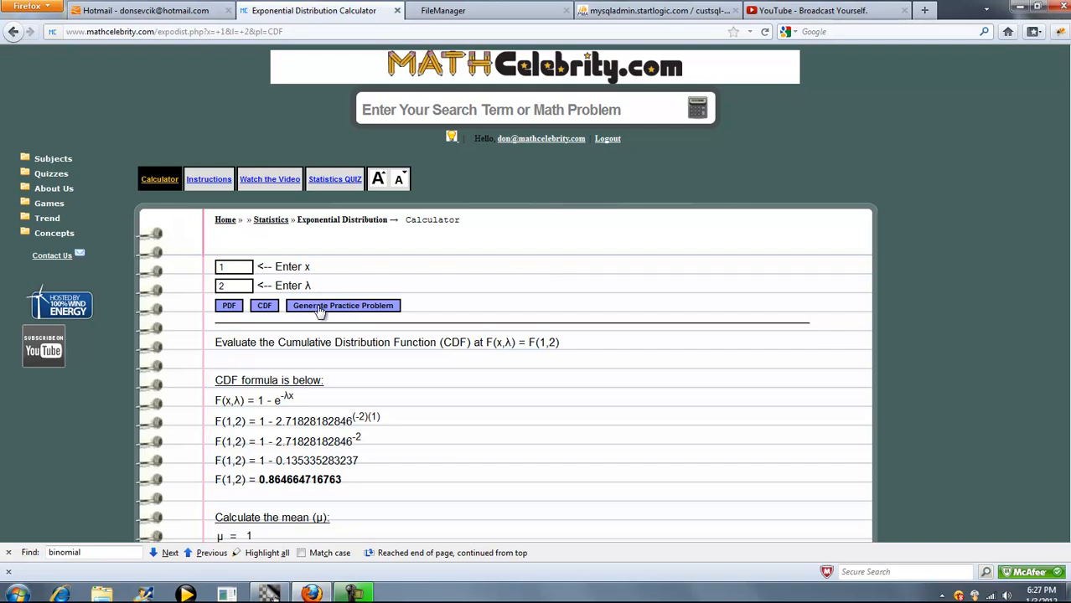
Generate a practice problem with x = 2.89 and λ = 1.38.
left_click(340, 305)
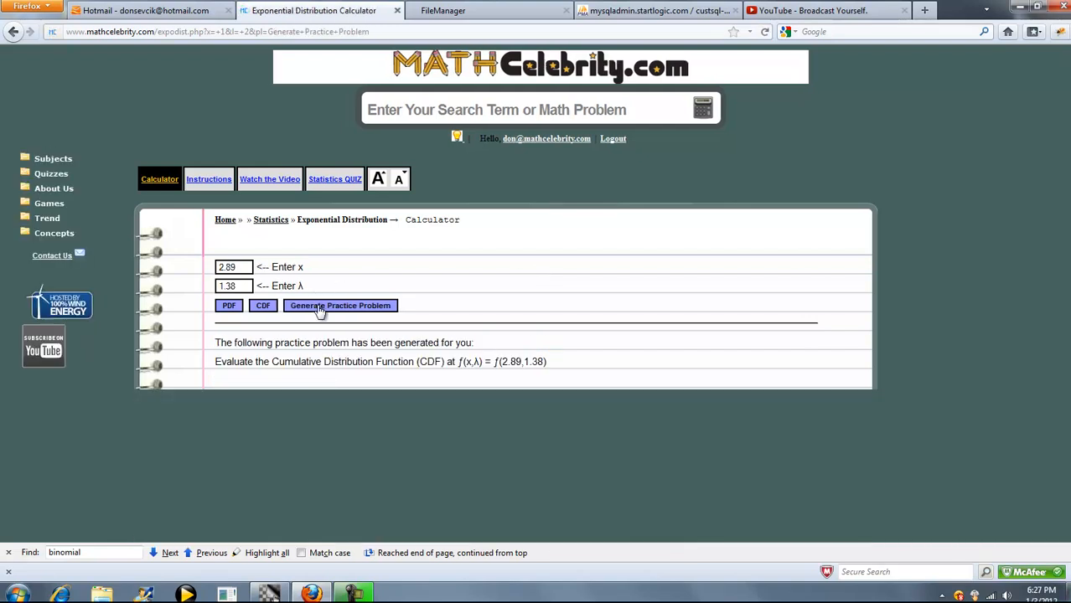
mouse_move(356, 275)
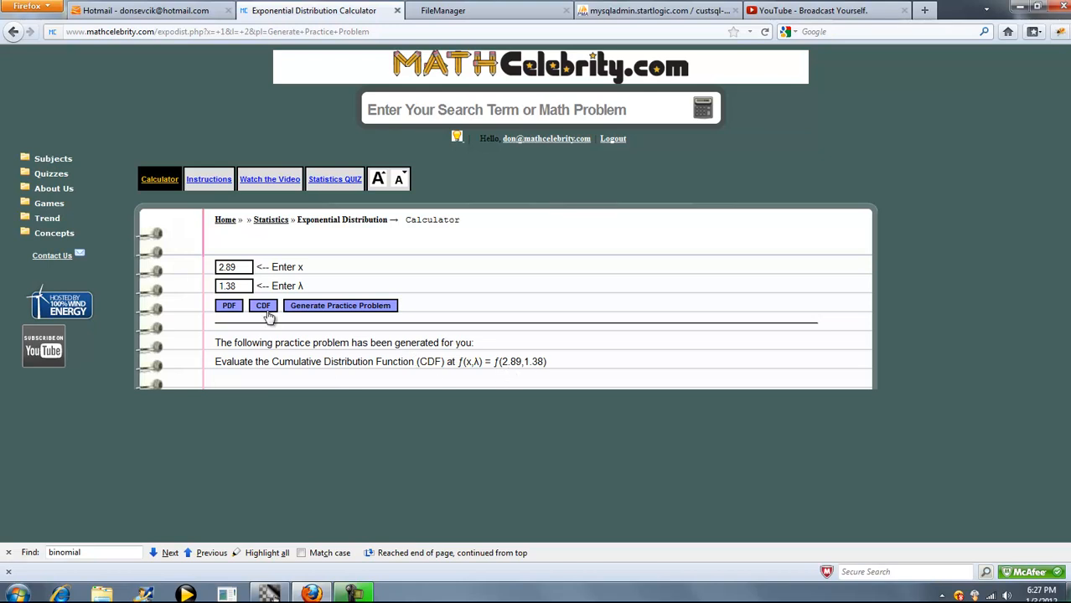
Compute the CDF for x = 2.89, λ = 1.38 and scroll through the solution.
left_click(263, 305)
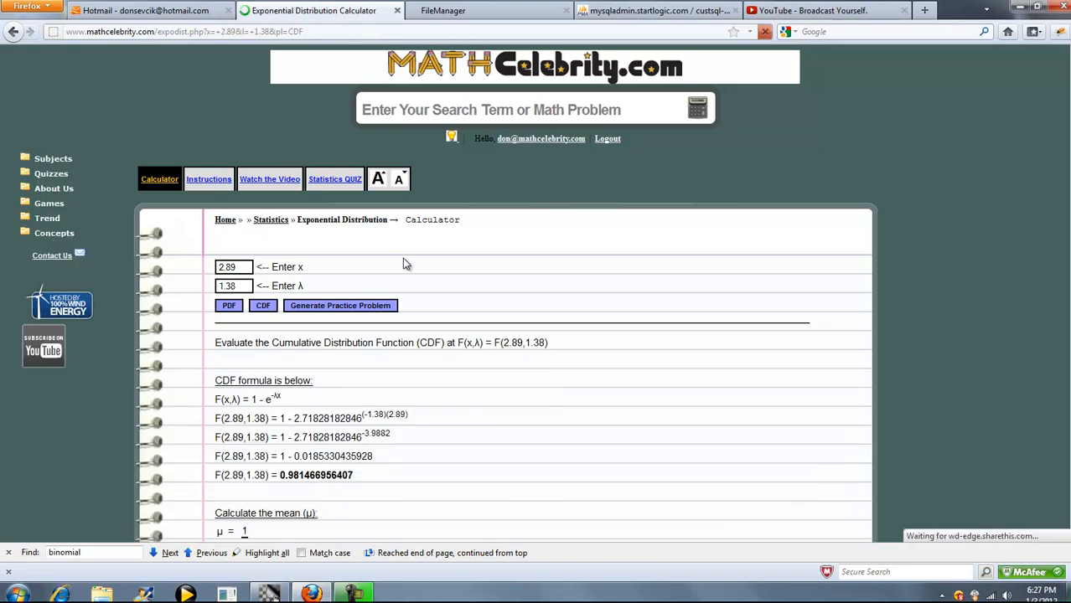
scroll("down", 3)
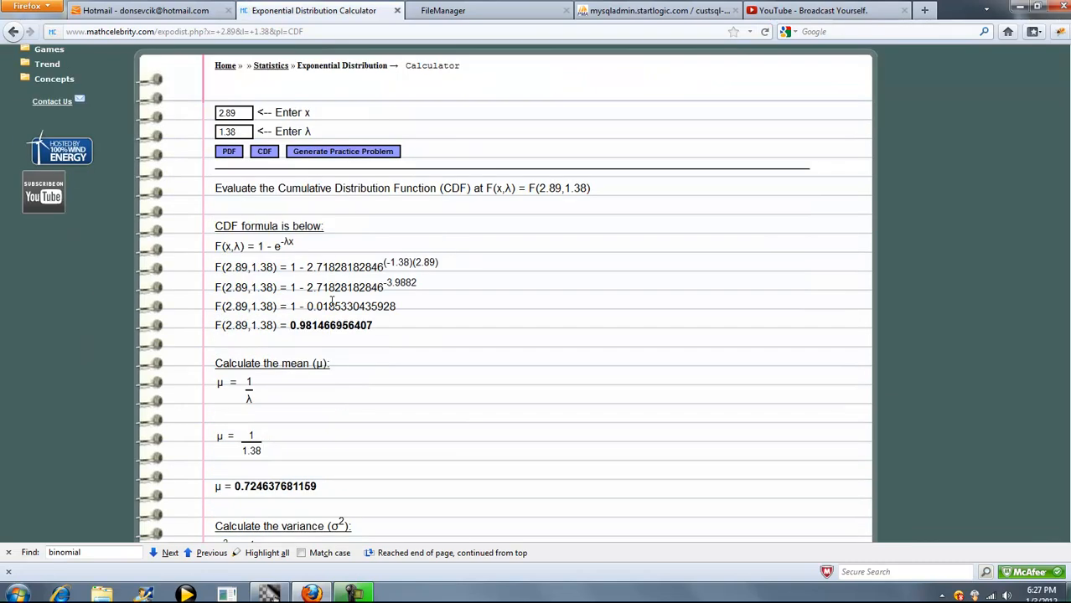
scroll("down", 3)
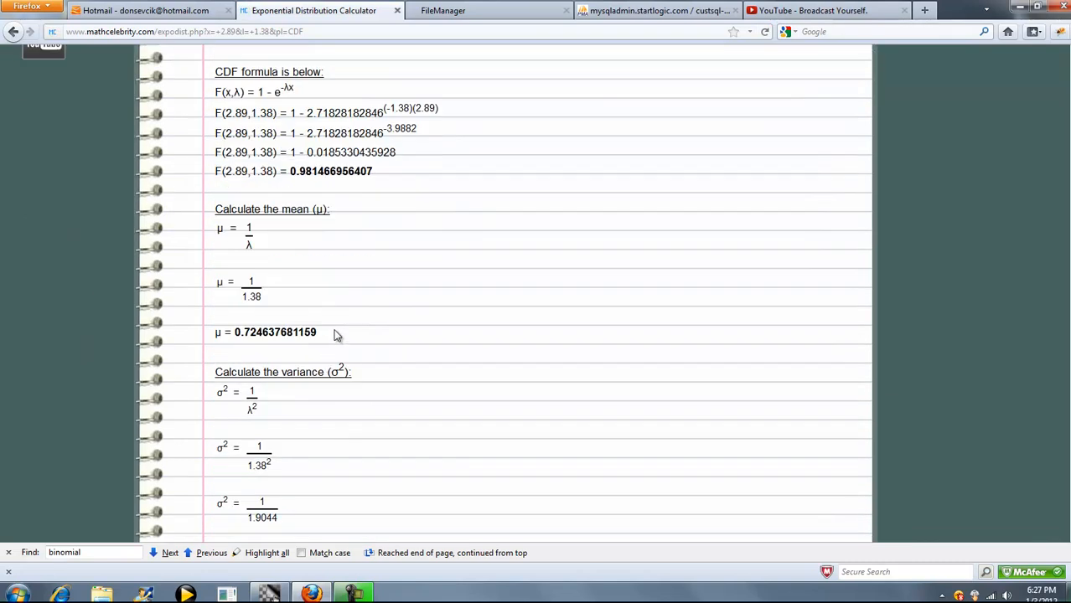
scroll("down", 3)
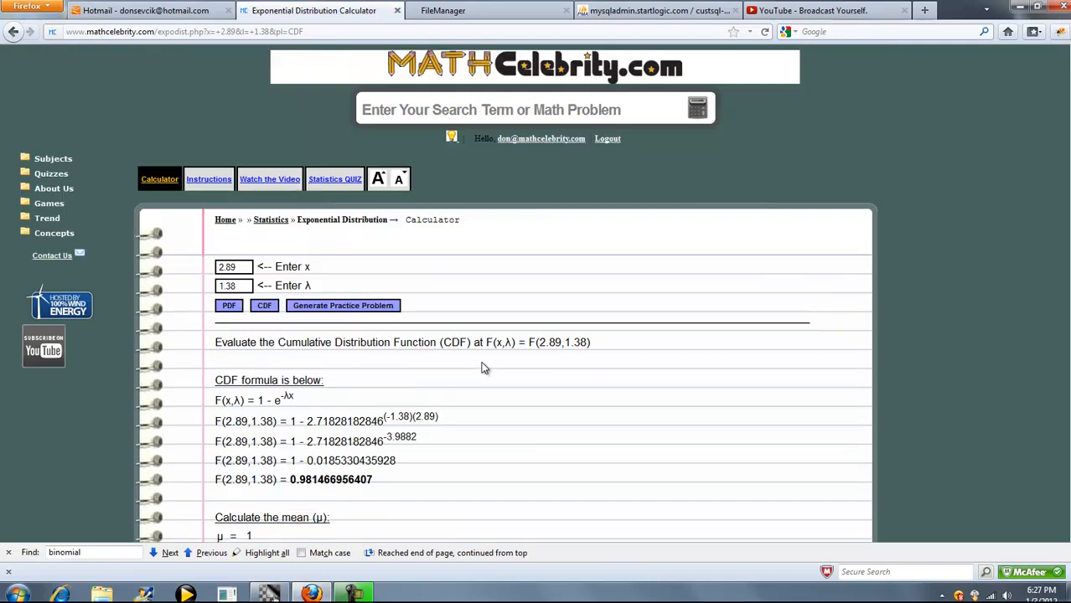
mouse_move(467, 215)
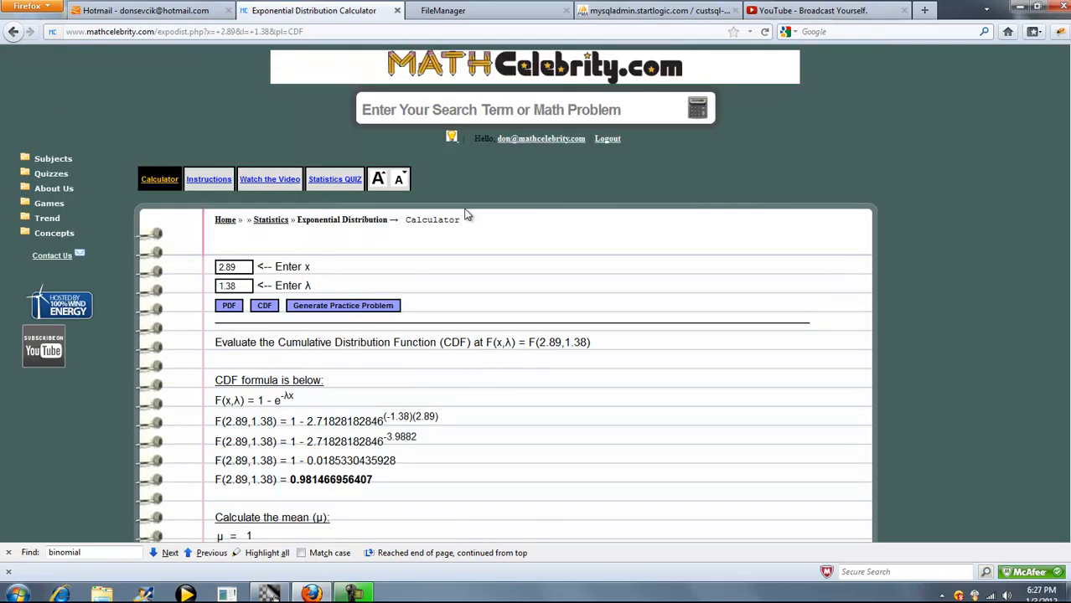
mouse_move(548, 270)
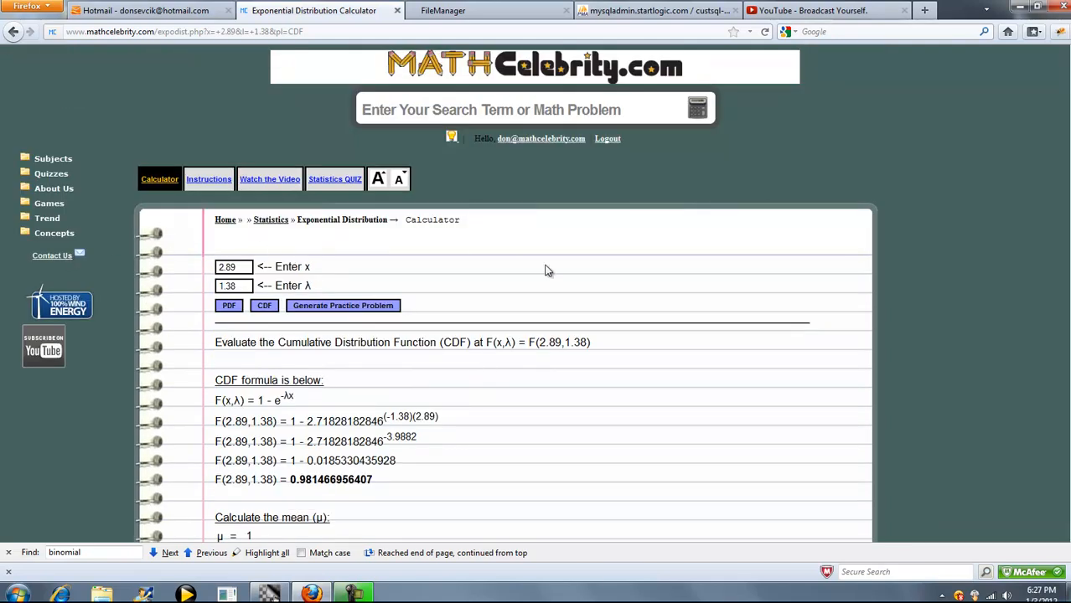